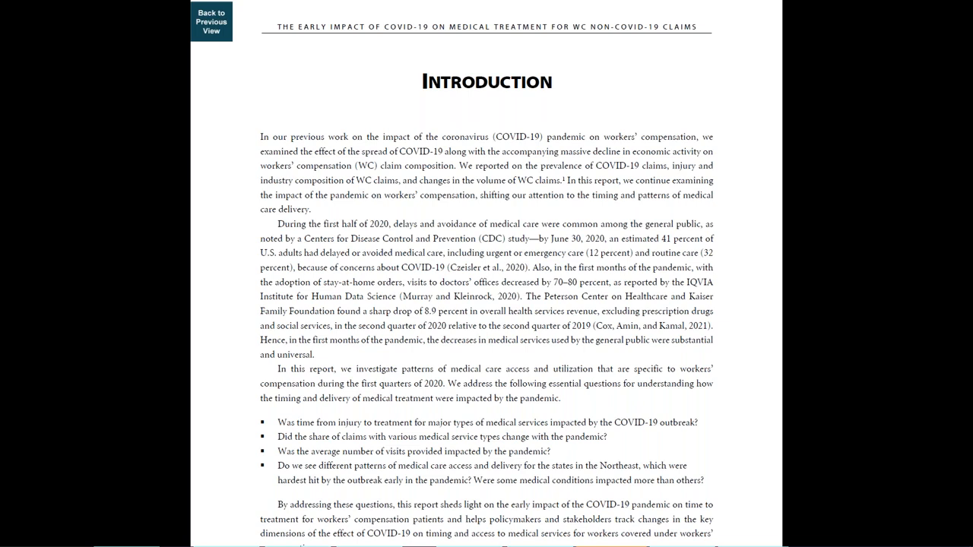
- Return from the Introduction to the report's table of contents page
{"action": "scroll", "scroll_direction": "down", "scroll_amount": 3}
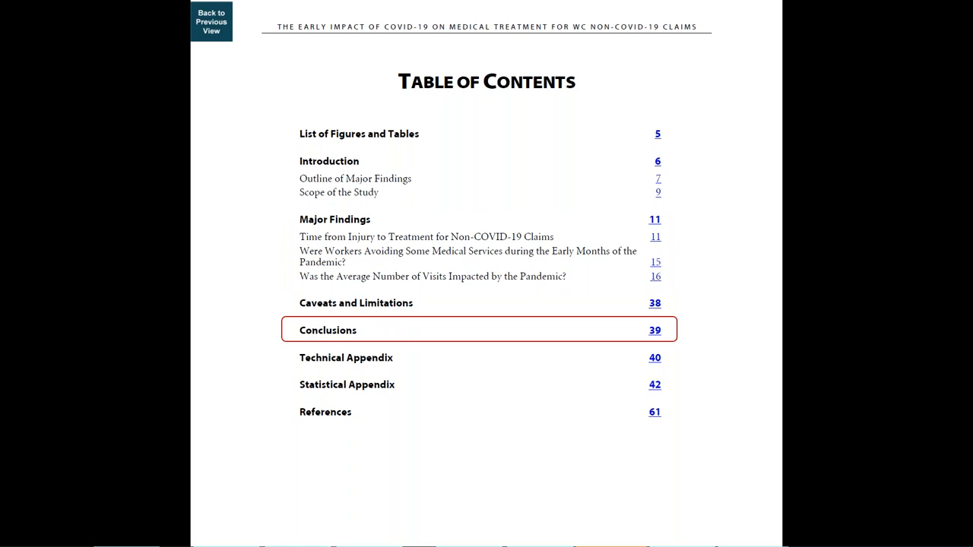
{"action": "left_click", "coordinate": [210, 22]}
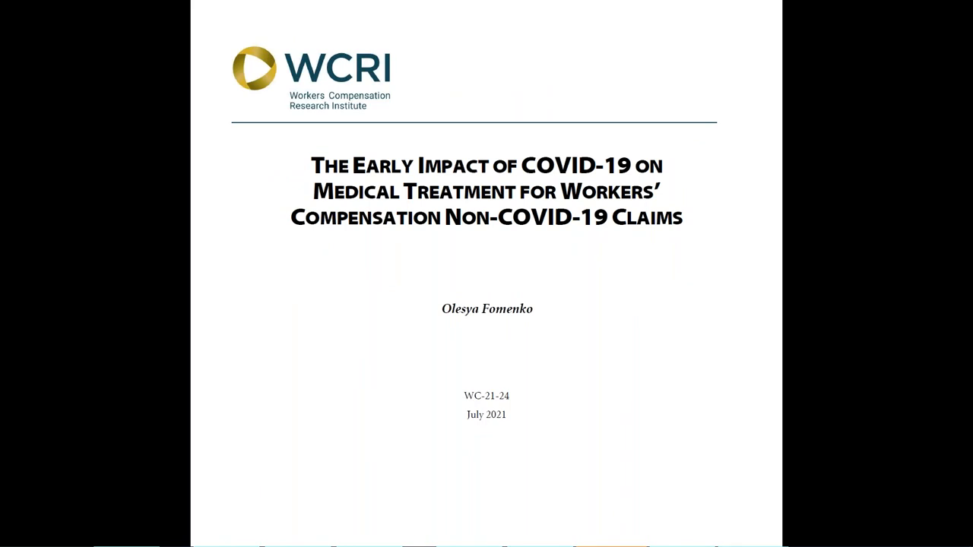